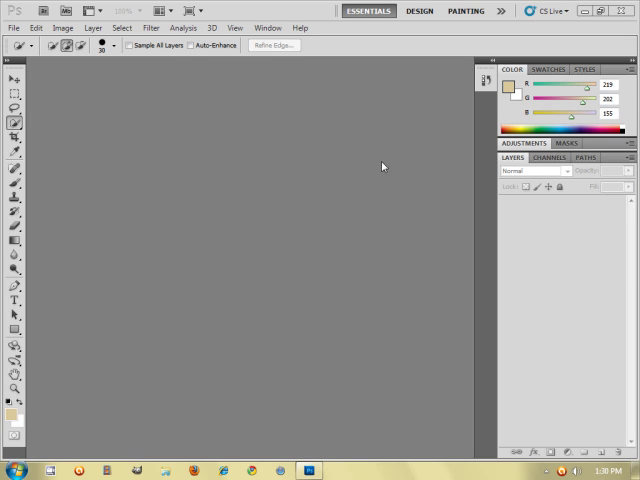
mouse_move(110, 84)
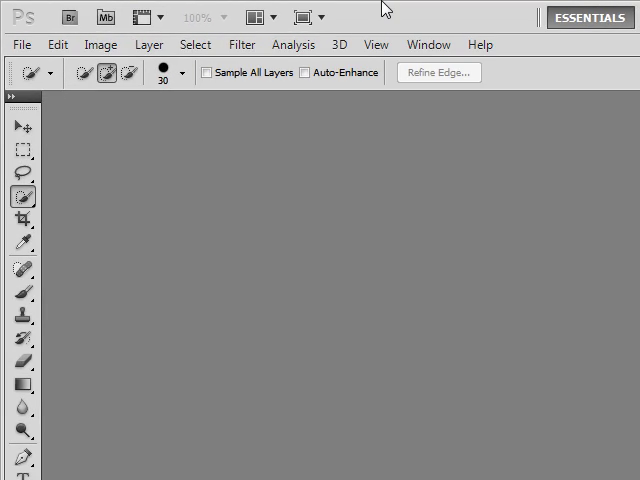
mouse_move(452, 320)
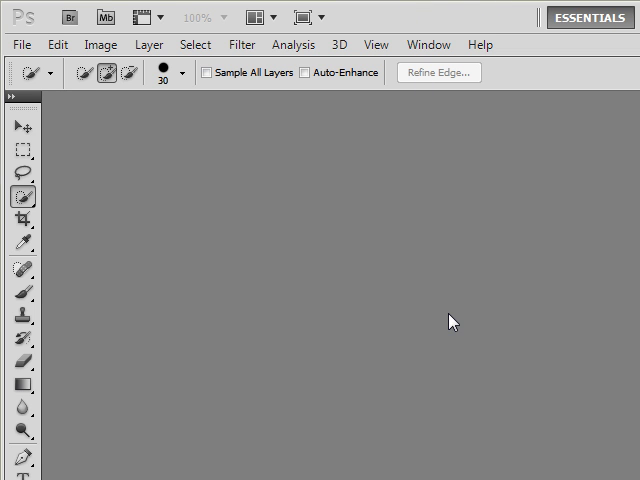
mouse_move(256, 224)
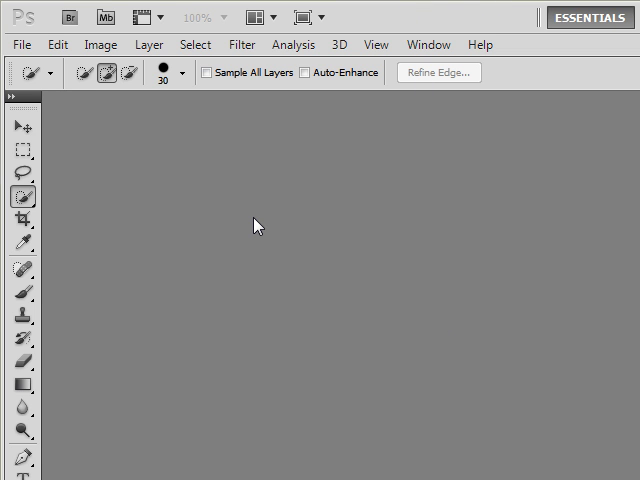
mouse_move(144, 160)
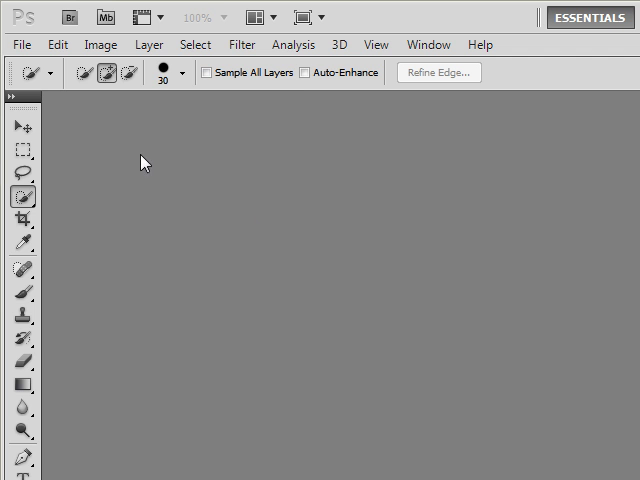
- Open the 2tt6f80 JPEG photo of the girl from the Desktop via File > Open
left_click(20, 44)
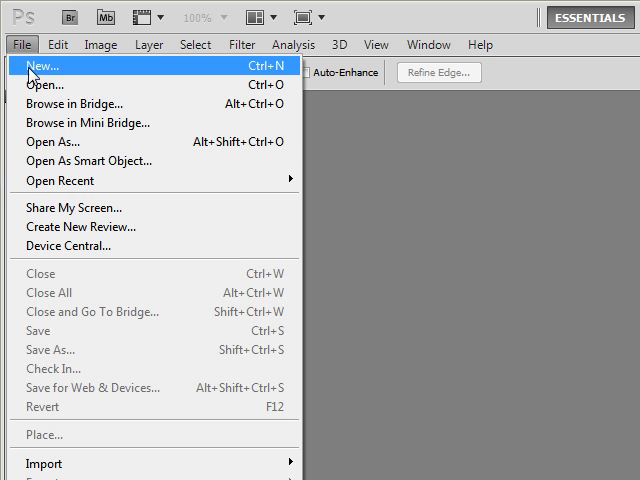
left_click(44, 84)
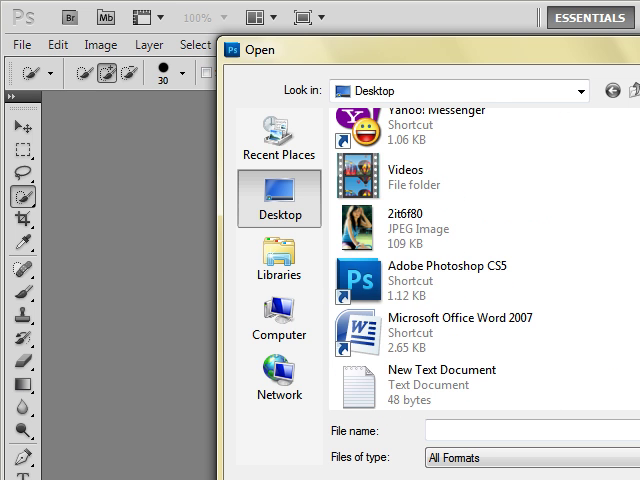
left_click(430, 222)
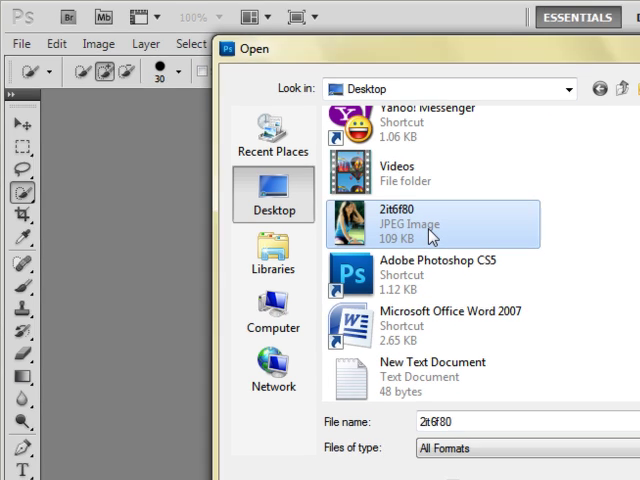
double_click(430, 224)
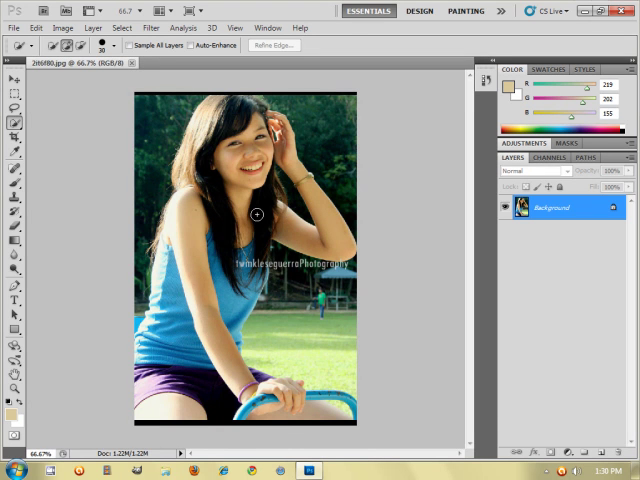
mouse_move(320, 344)
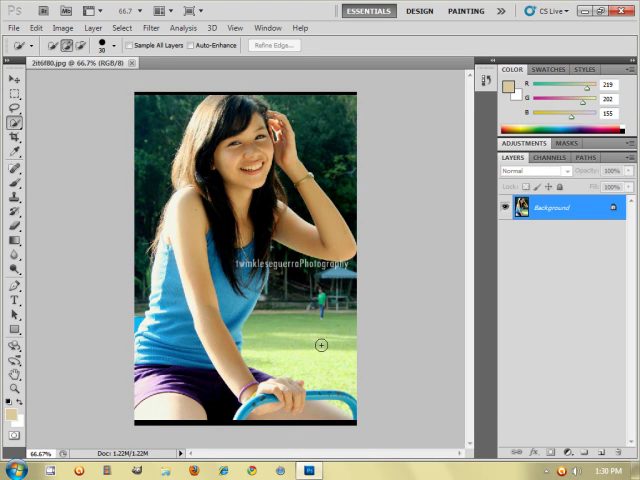
mouse_move(308, 118)
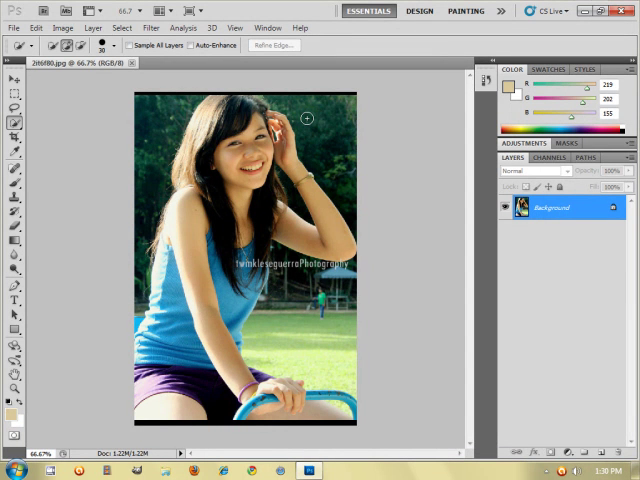
mouse_move(374, 394)
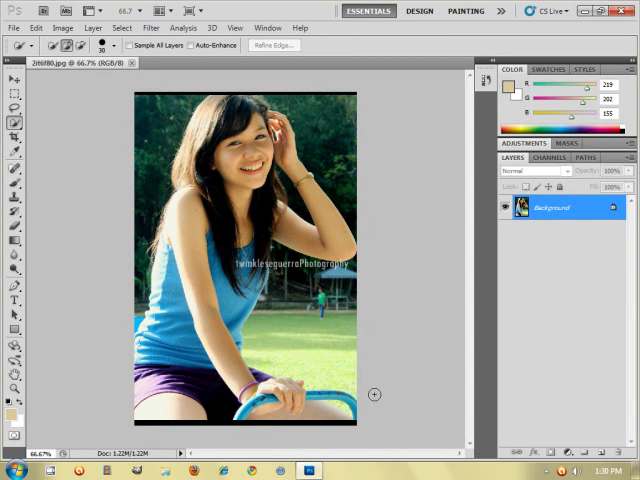
mouse_move(156, 148)
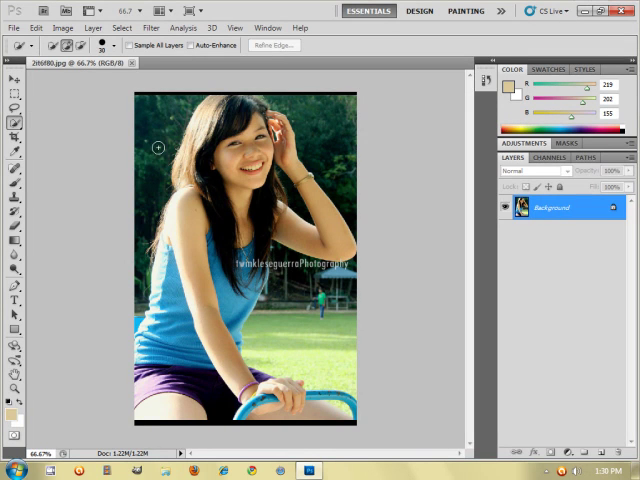
mouse_move(36, 138)
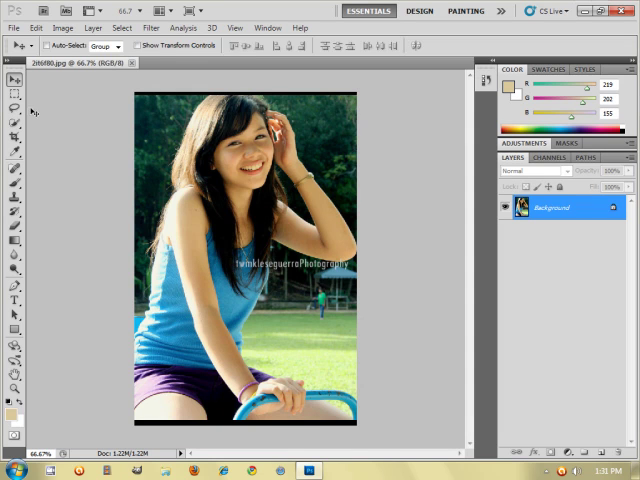
left_click(12, 108)
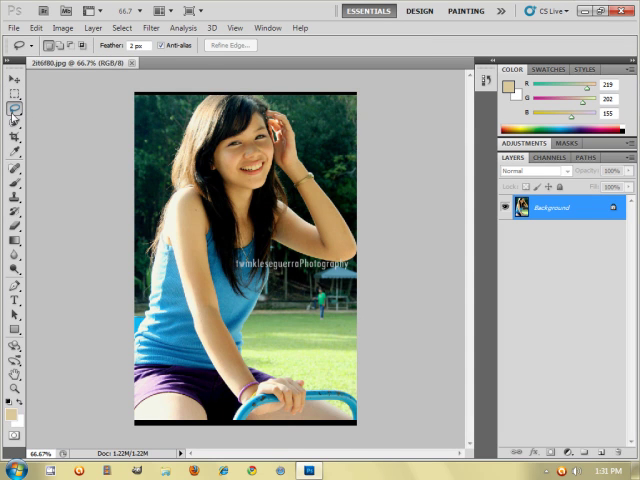
mouse_move(12, 110)
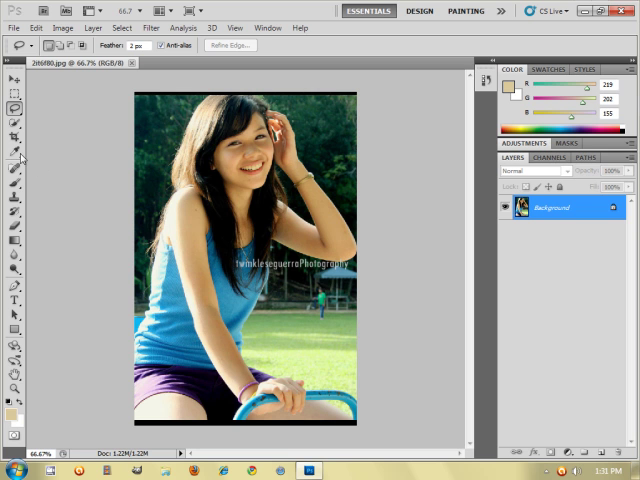
mouse_move(14, 132)
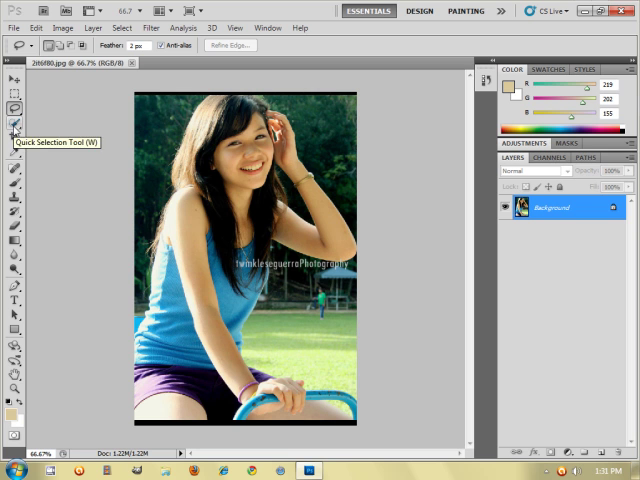
- Switch to the Quick Selection Tool to paint a selection over the girl
left_click(14, 130)
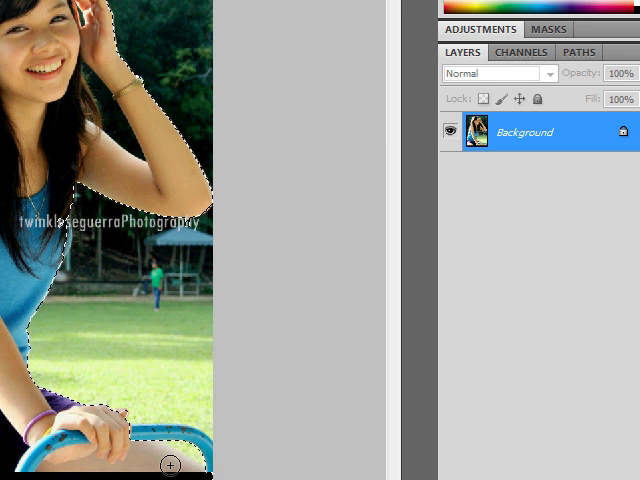
mouse_move(108, 332)
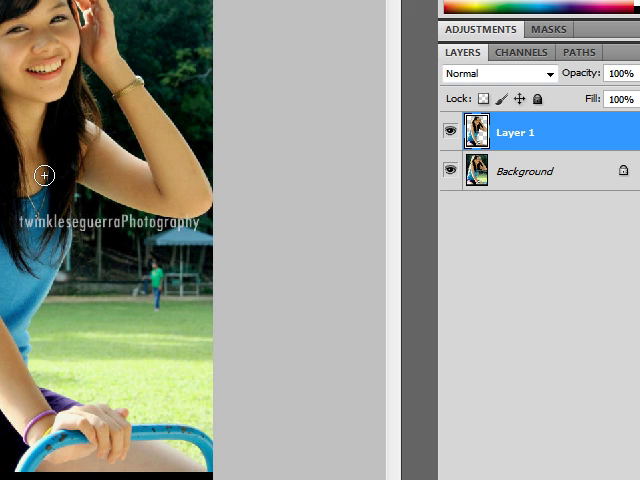
mouse_move(400, 186)
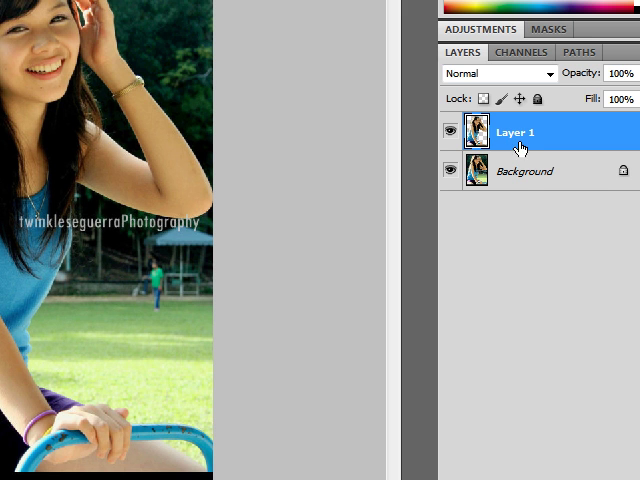
- Make the original Background layer active after copying the girl to Layer 1
left_click(524, 170)
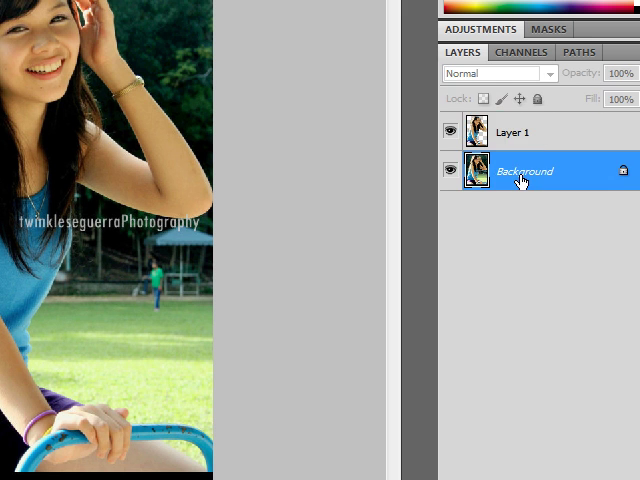
mouse_move(504, 216)
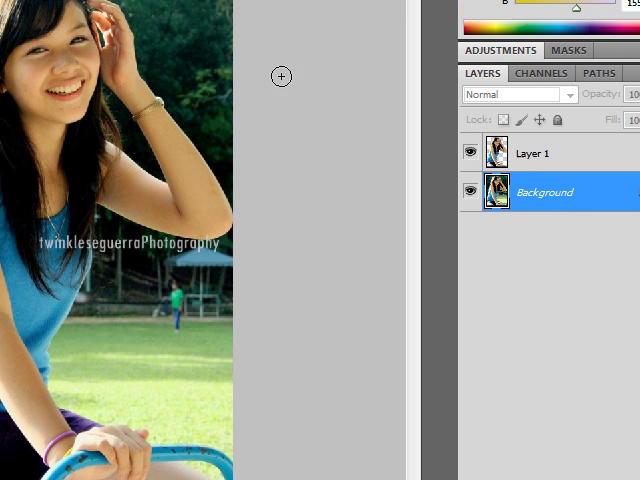
- Choose the Motion Blur filter for the Background layer from Filter > Blur
left_click(64, 44)
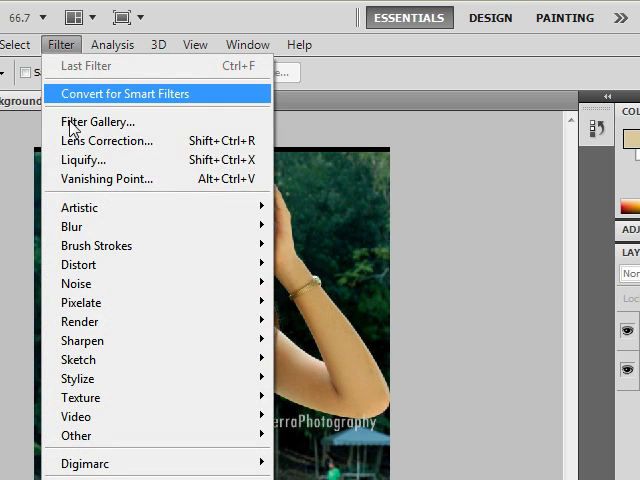
mouse_move(72, 226)
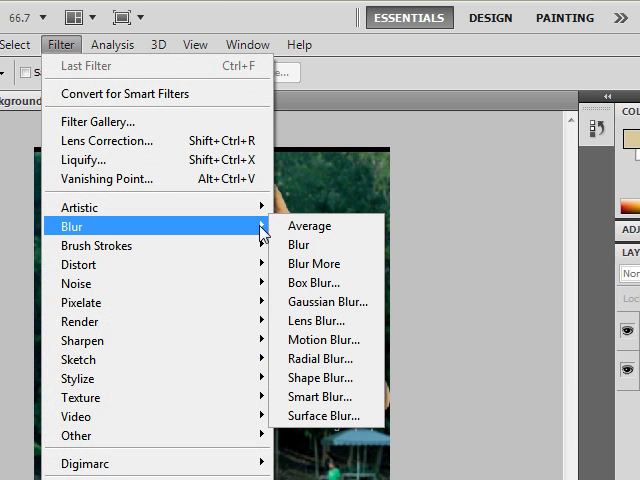
mouse_move(330, 264)
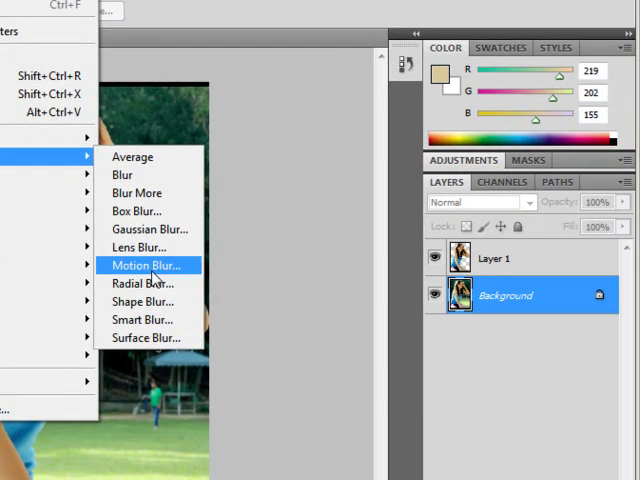
left_click(148, 264)
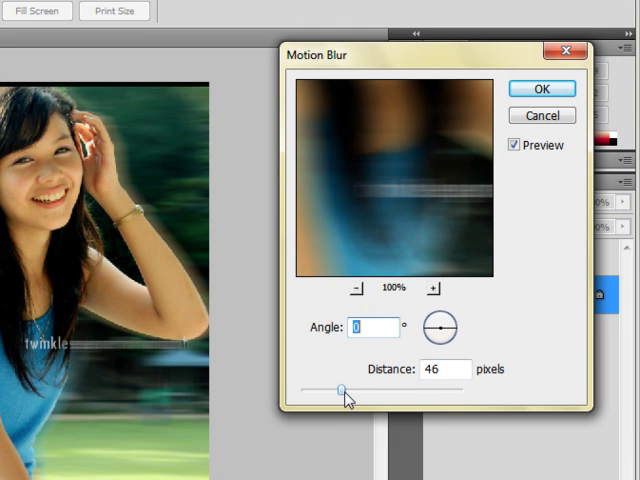
- Apply Motion Blur at Angle 0 with a shortened Distance to streak the park sideways
left_click_drag(340, 388, 392, 388)
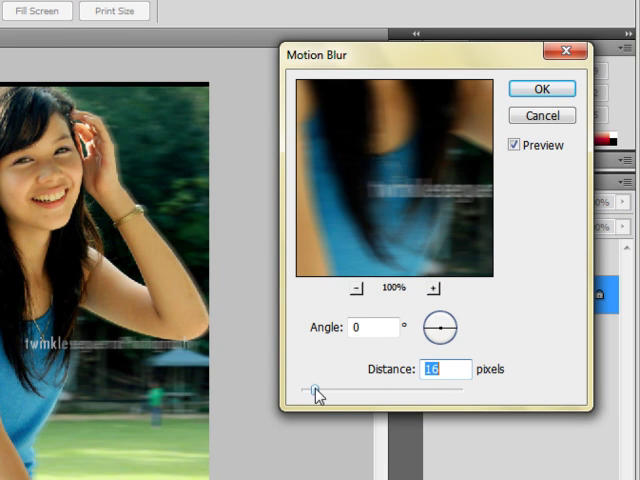
left_click_drag(318, 388, 384, 388)
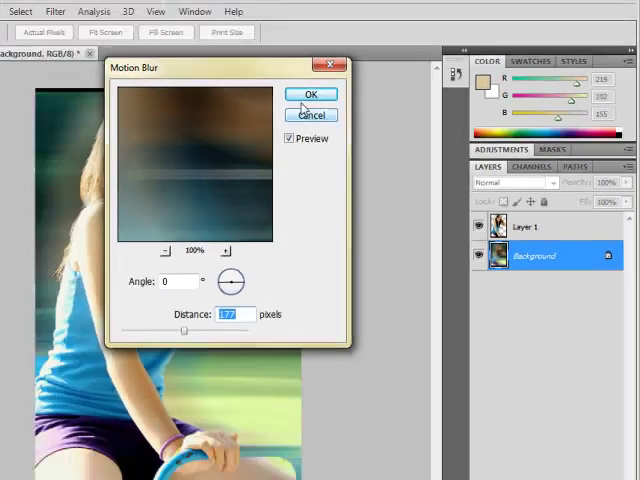
left_click(312, 92)
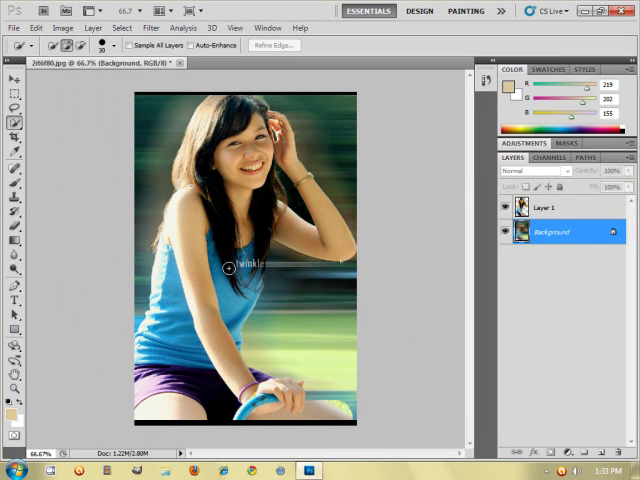
mouse_move(242, 152)
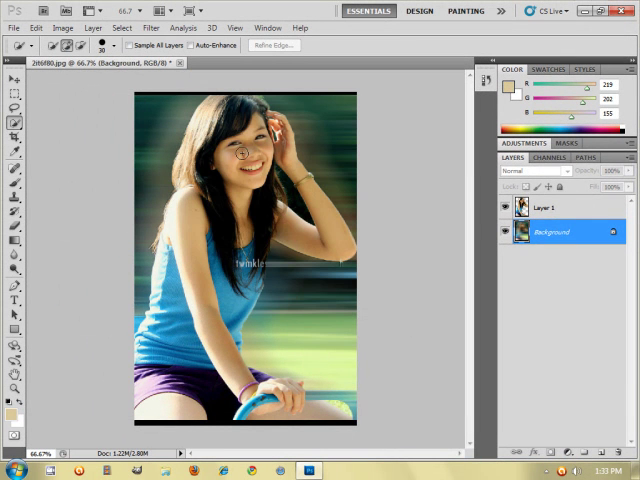
mouse_move(212, 312)
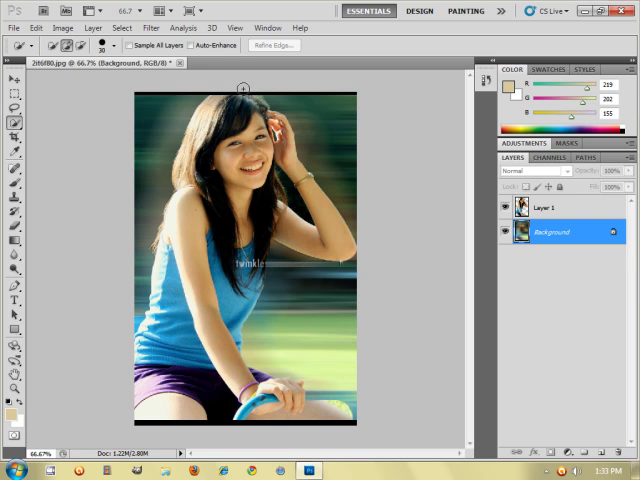
mouse_move(284, 356)
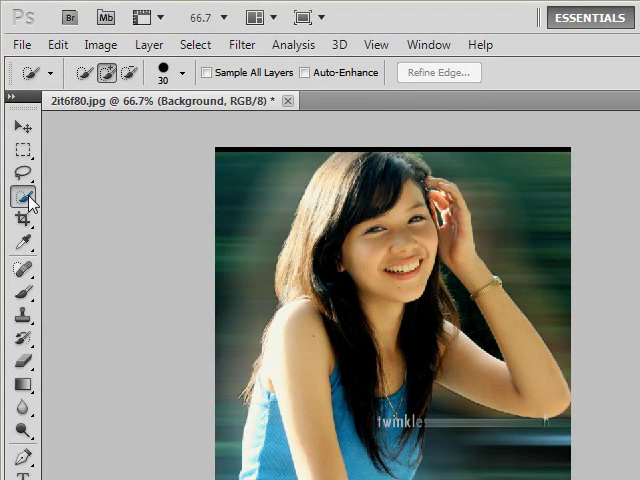
mouse_move(22, 196)
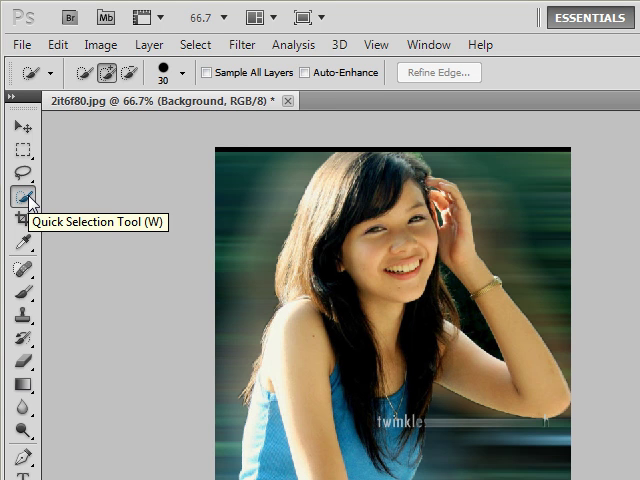
mouse_move(308, 336)
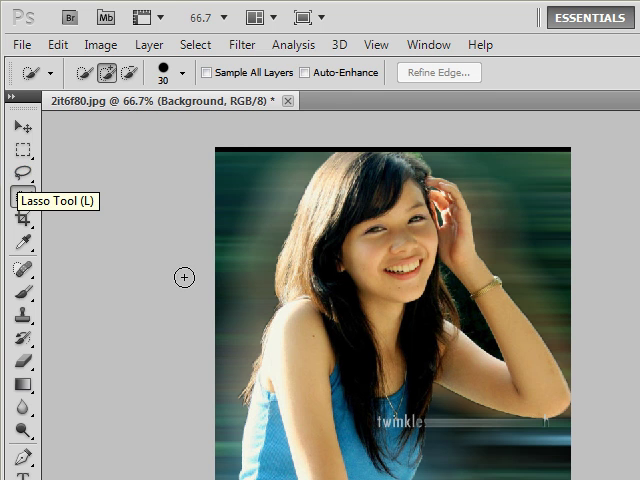
- Show the preset zoom levels in the application bar to view the blurred photo
left_click(196, 16)
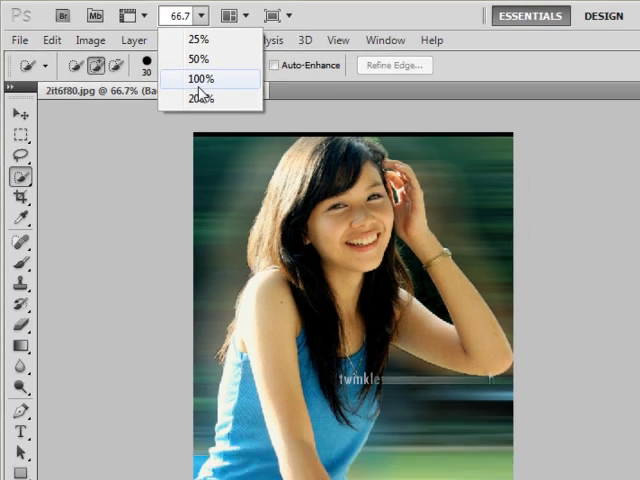
- Inspect the blurred photo at 100%, then return to 50% to see it whole
left_click(198, 80)
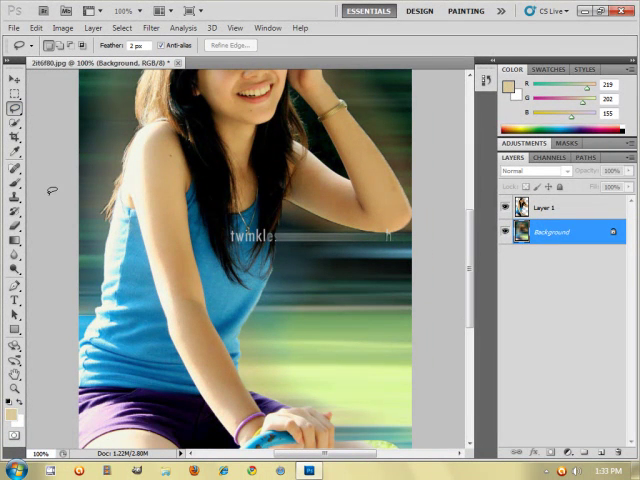
mouse_move(96, 304)
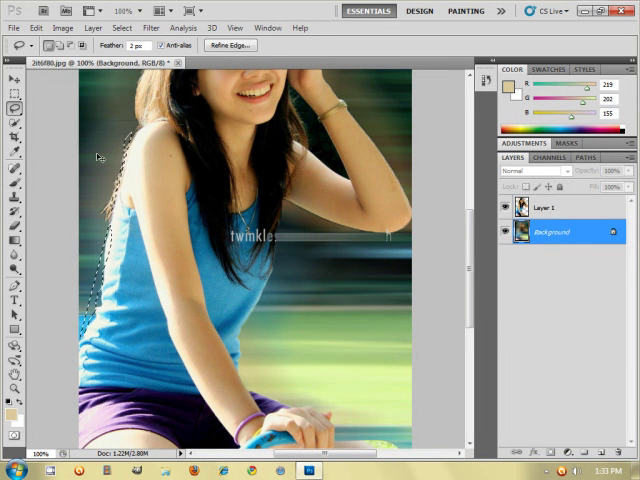
left_click(14, 126)
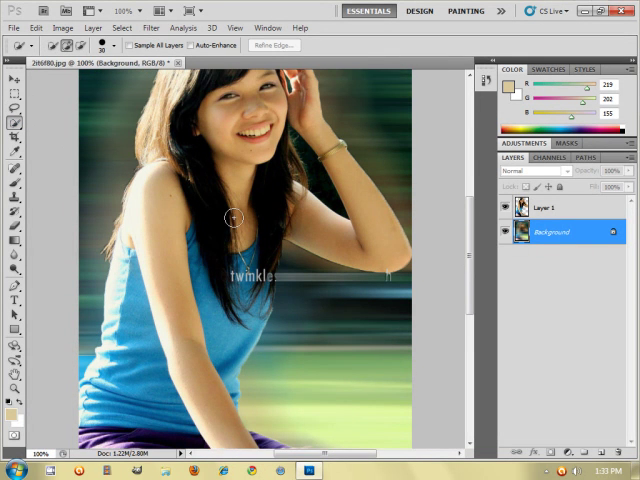
scroll("down", 3)
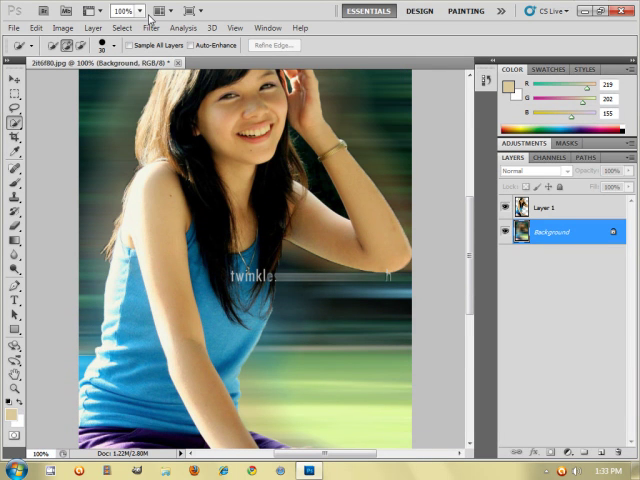
left_click(130, 12)
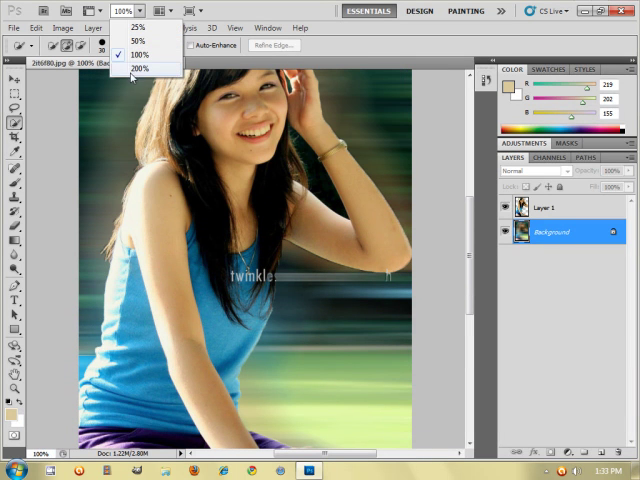
left_click(140, 68)
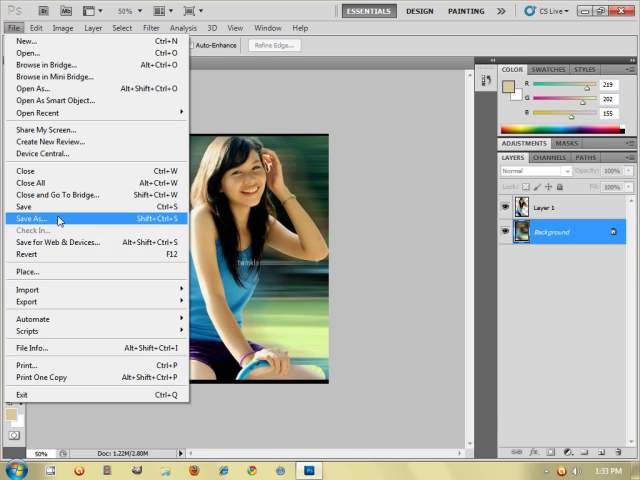
- Start Save As for 2tt6f80 and show the file format list to pick JPEG
left_click(32, 218)
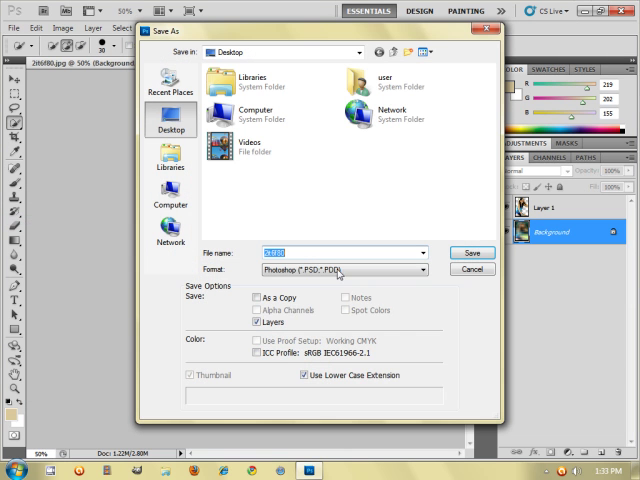
left_click(420, 270)
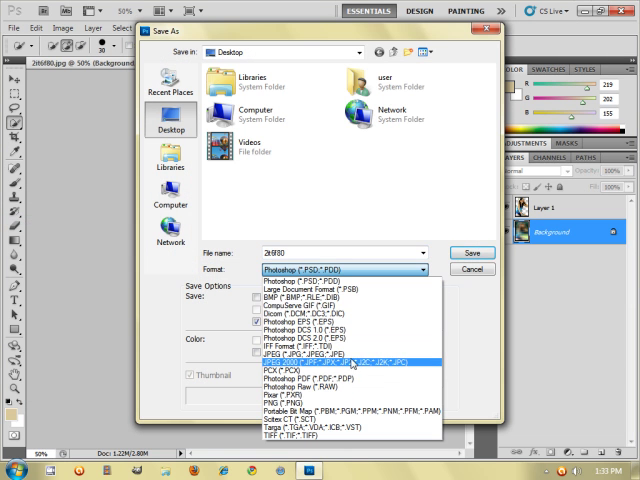
mouse_move(348, 364)
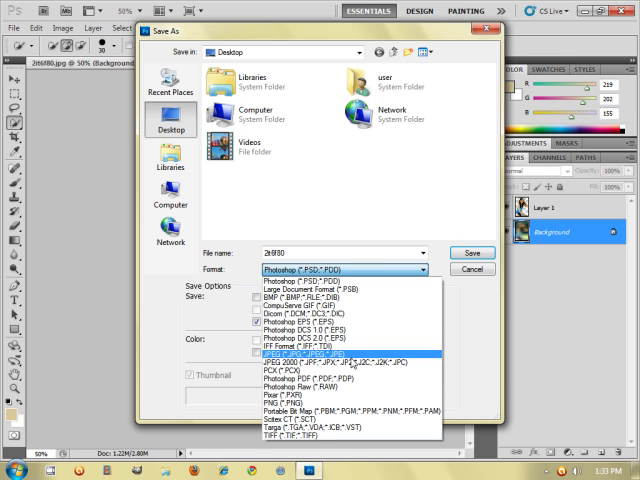